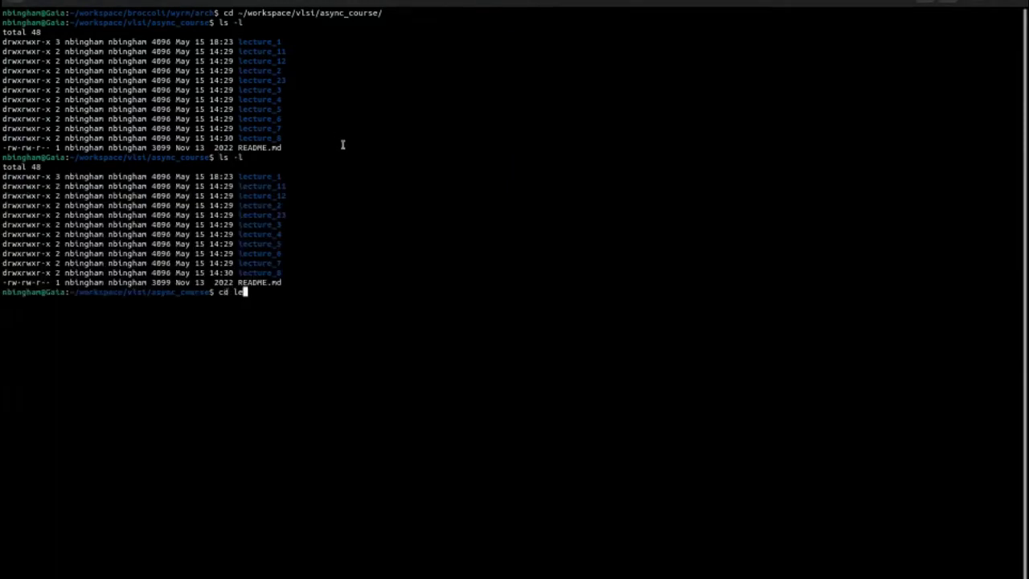
# Step: Enter the lecture_2 folder, list its files, and try the bcli command
pyautogui.press('Return')
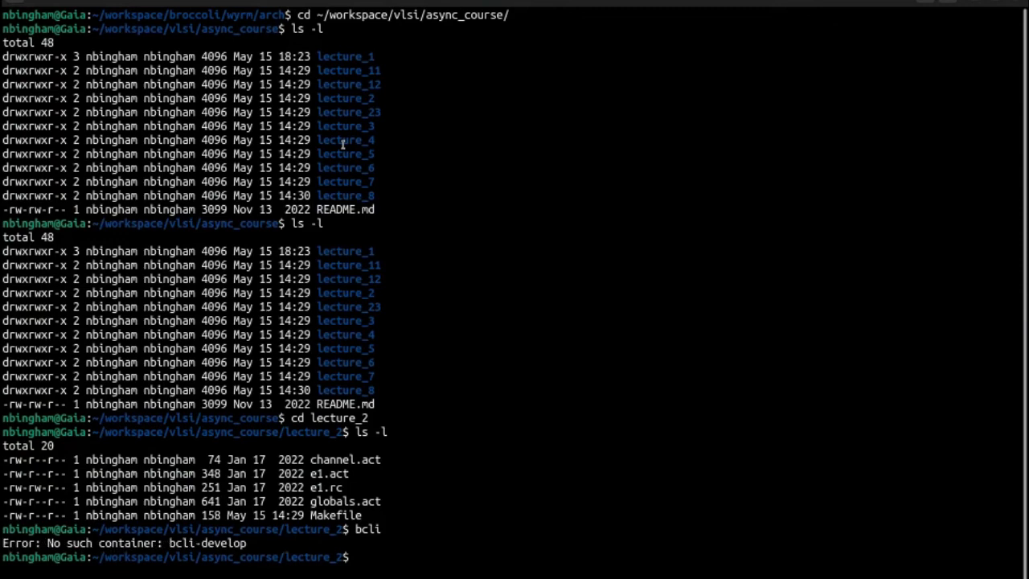
pyautogui.write('bcli')
pyautogui.write('vim e1.act')
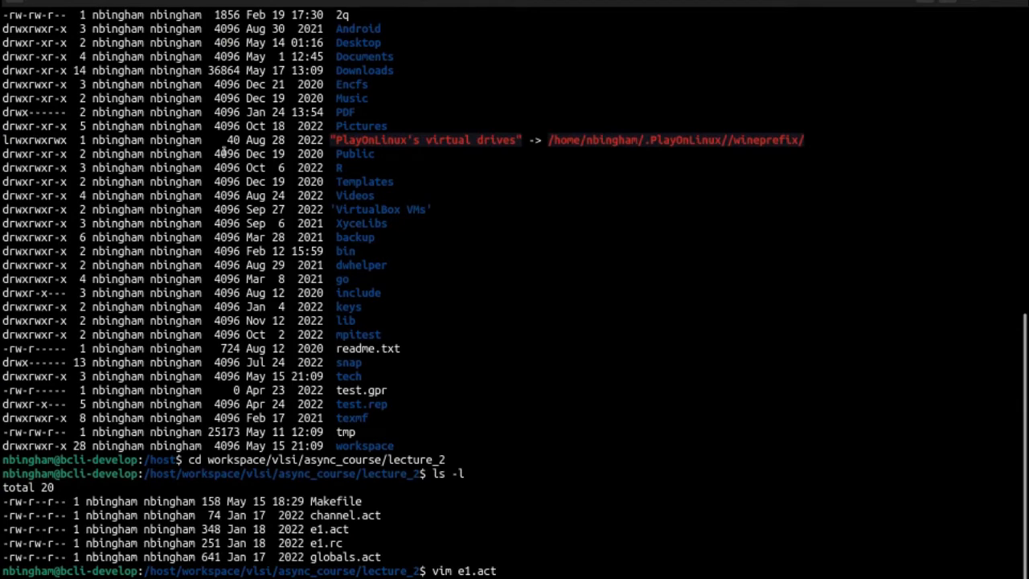
# Step: Open e1.act in Vim and take a look at channel.act
pyautogui.press('Return')
pyautogui.write('vim channel.act')
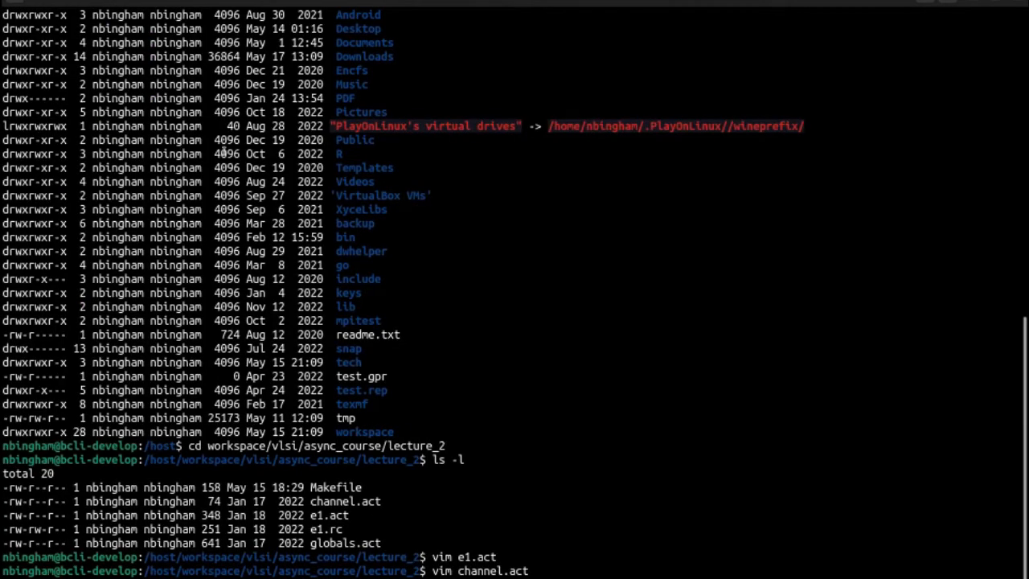
pyautogui.press('Return')
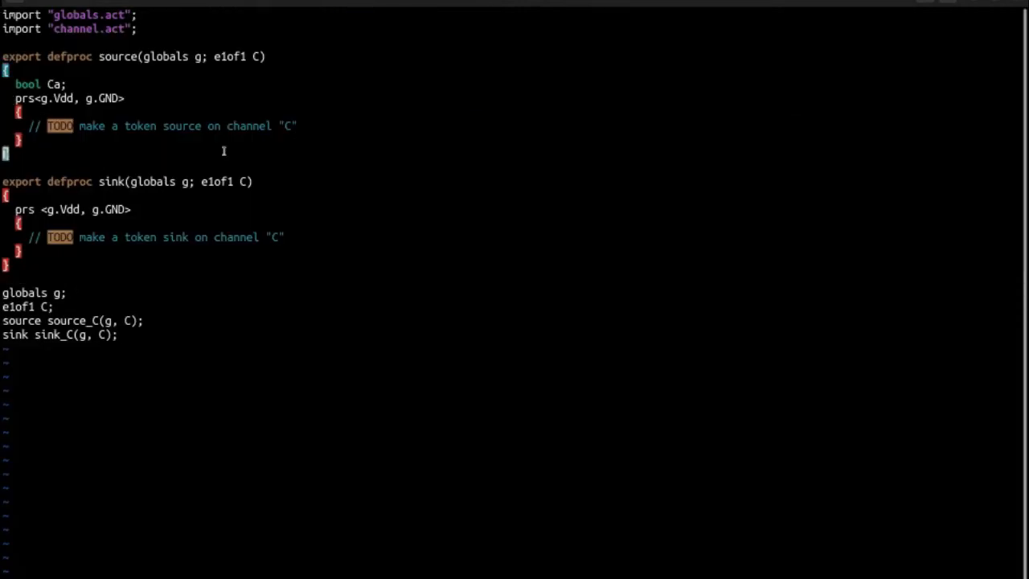
pyautogui.press('super')
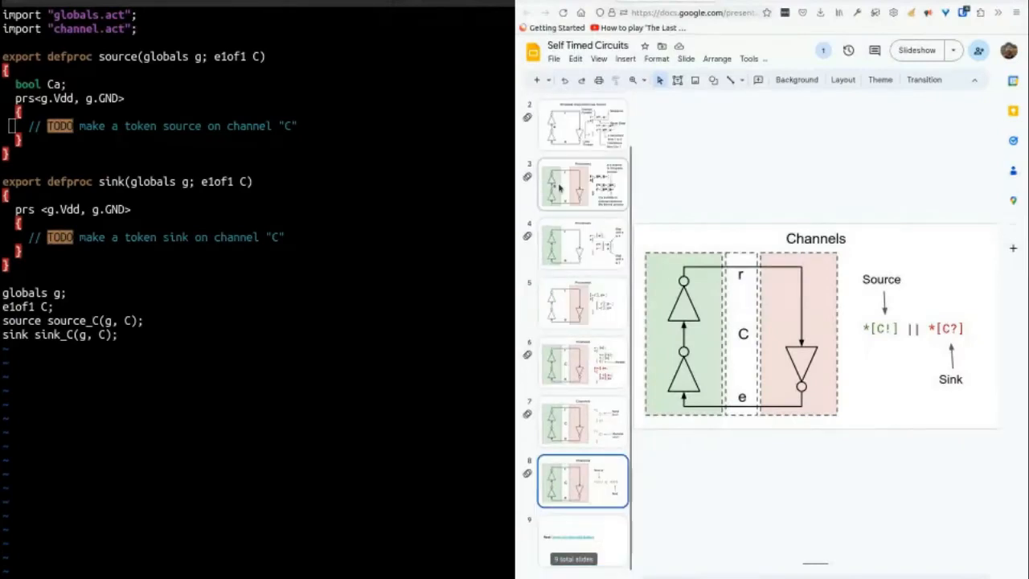
pyautogui.moveTo(591, 157)
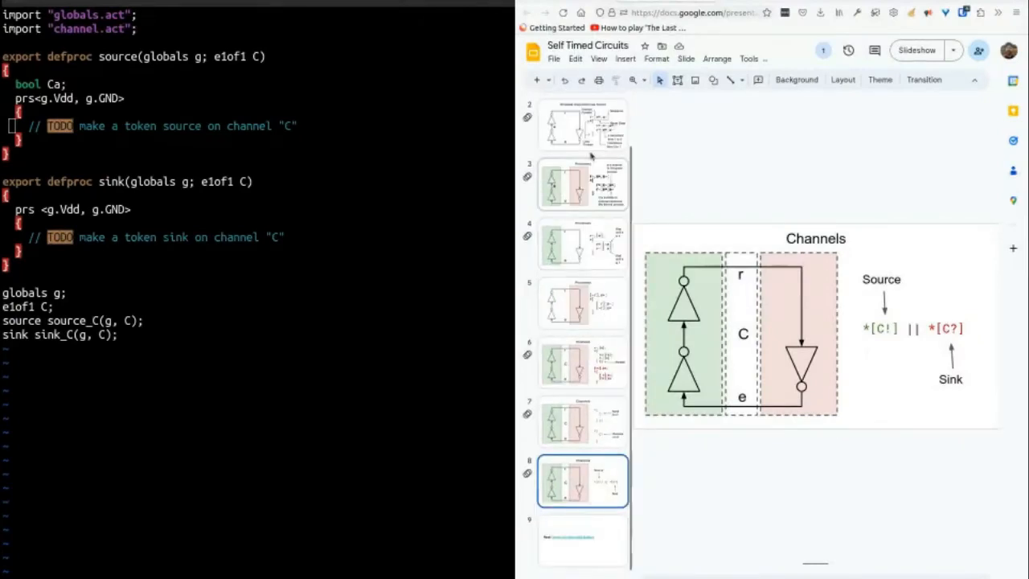
# Step: Show slide 3, Processes, with the green and red processes and internal signal a
pyautogui.click(582, 183)
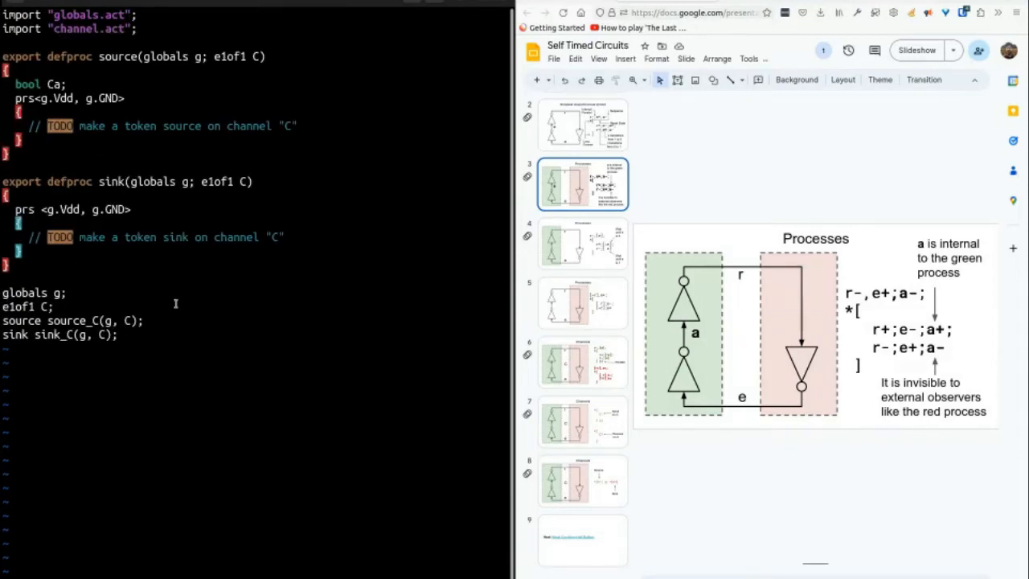
# Step: Write the sink rules C.r -> C.e- and ~C.r -> C.e+
pyautogui.write('C.')
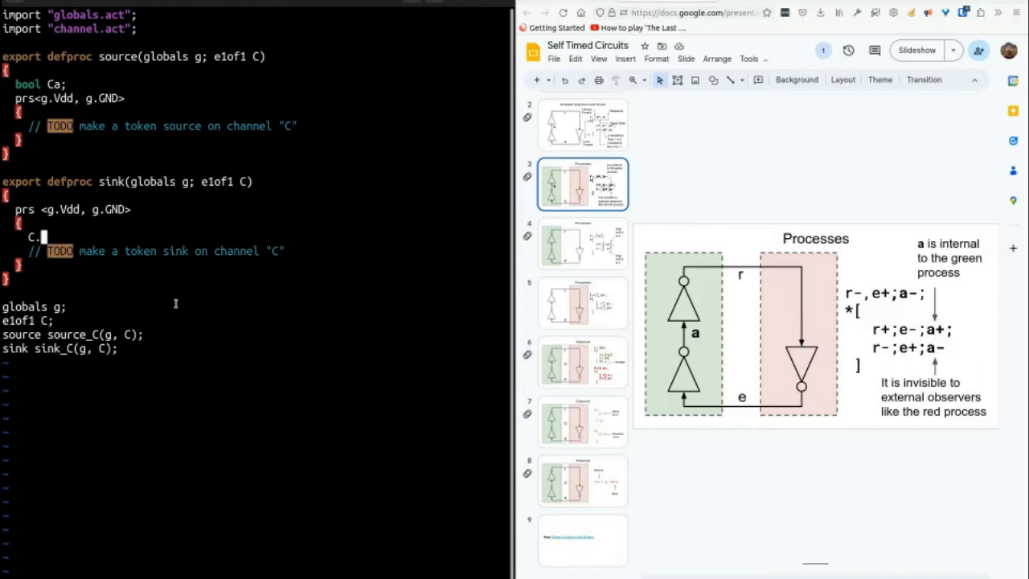
pyautogui.write('r -> C')
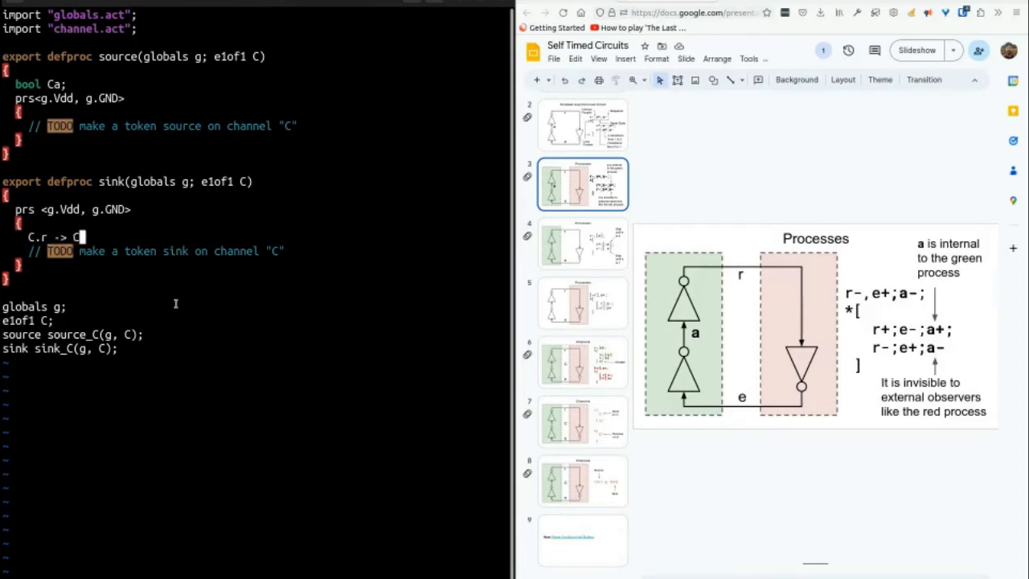
pyautogui.write('.e-')
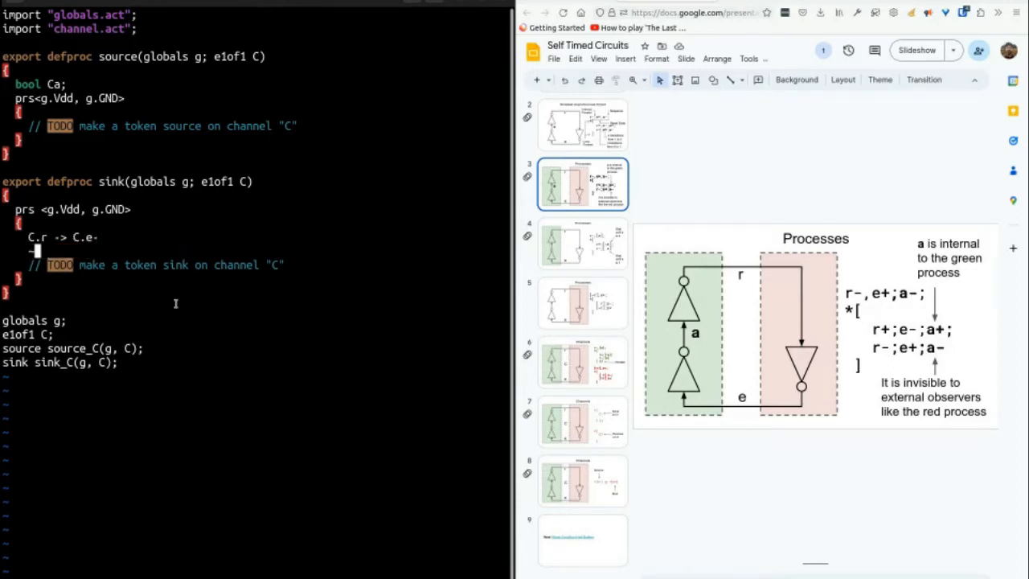
pyautogui.write('~C.r -> C.')
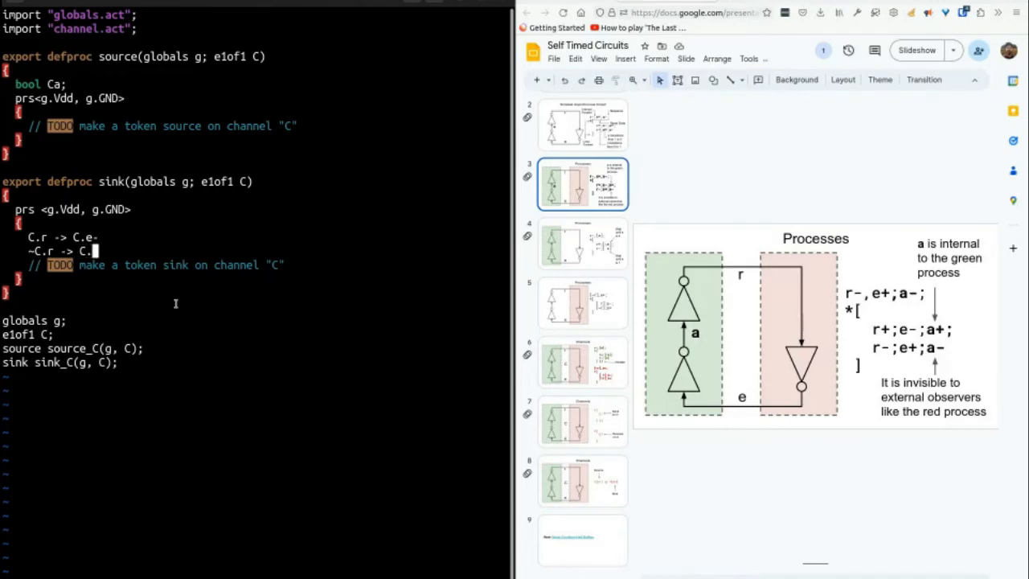
pyautogui.write('e+')
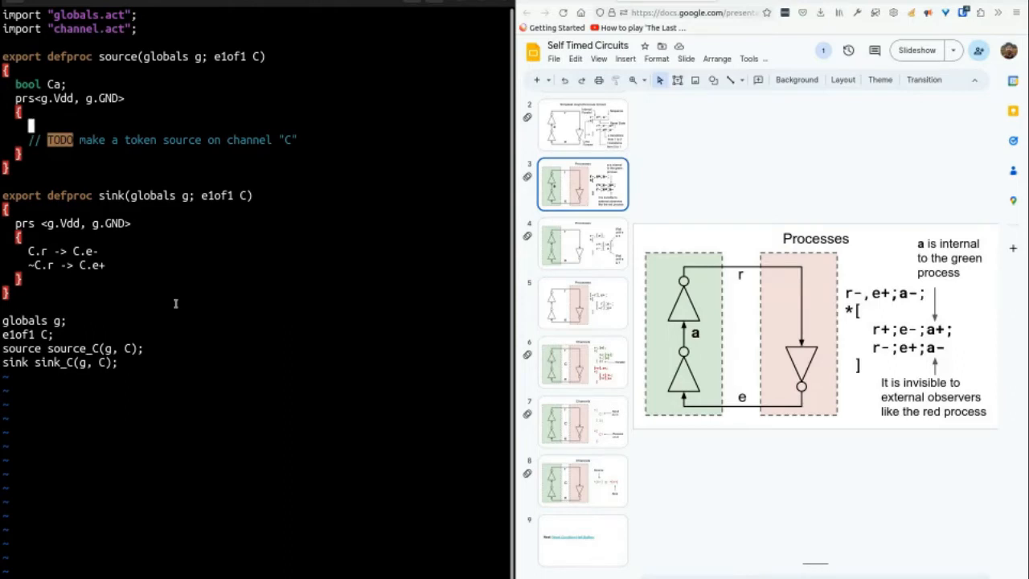
# Step: Add source rules C.e -> Ca-, ~C.e -> Ca+ and Ca -> C.r+
pyautogui.write('C.e ->')
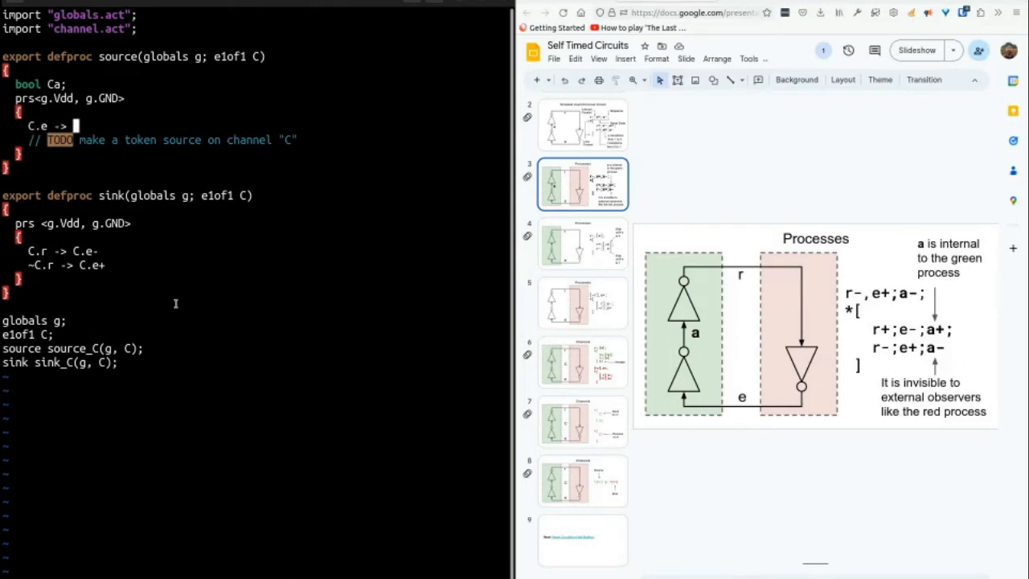
pyautogui.write('Ca-')
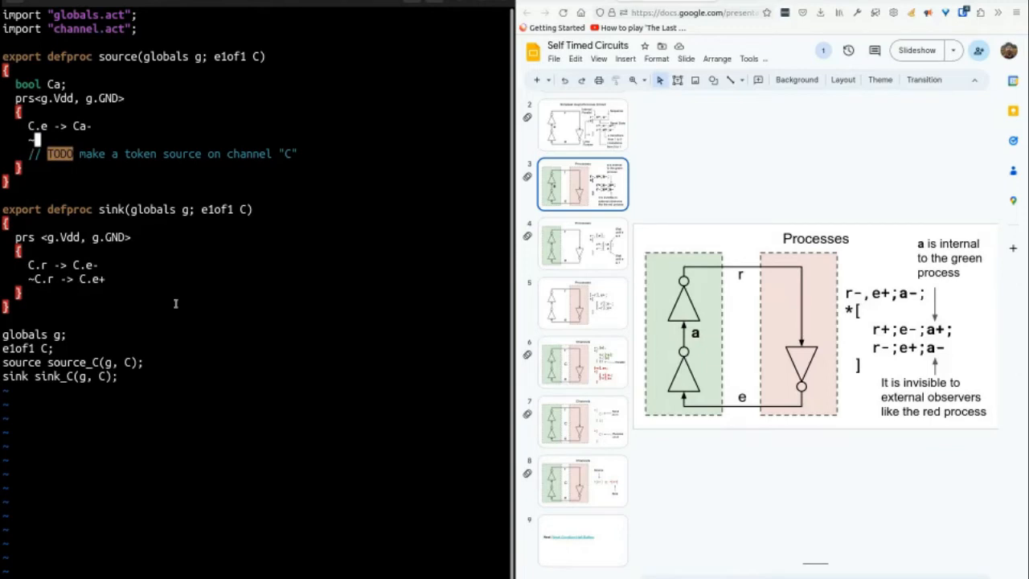
pyautogui.write('~C.e -> Ca+')
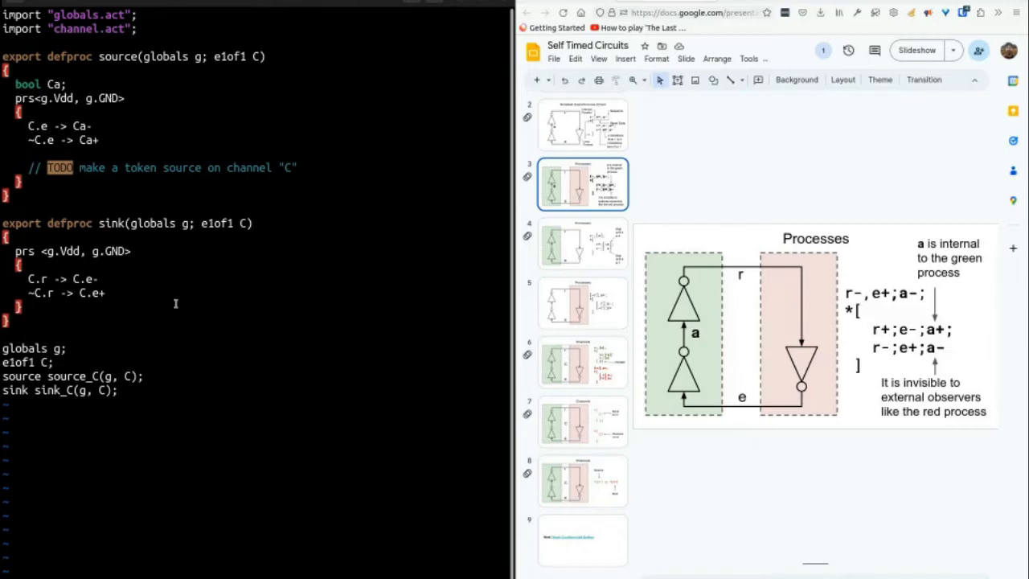
pyautogui.write('C')
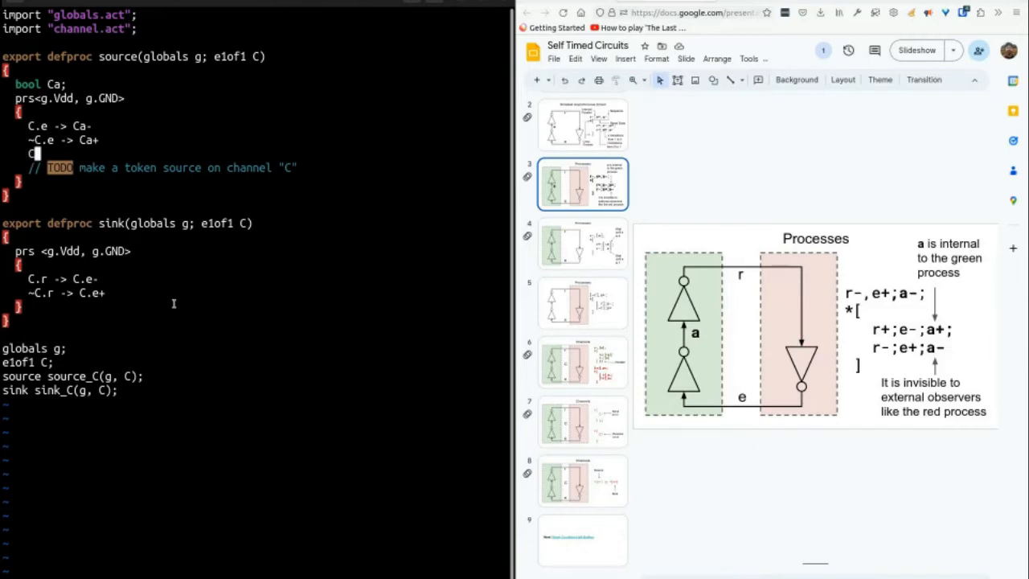
pyautogui.write('Ca -> C.r+')
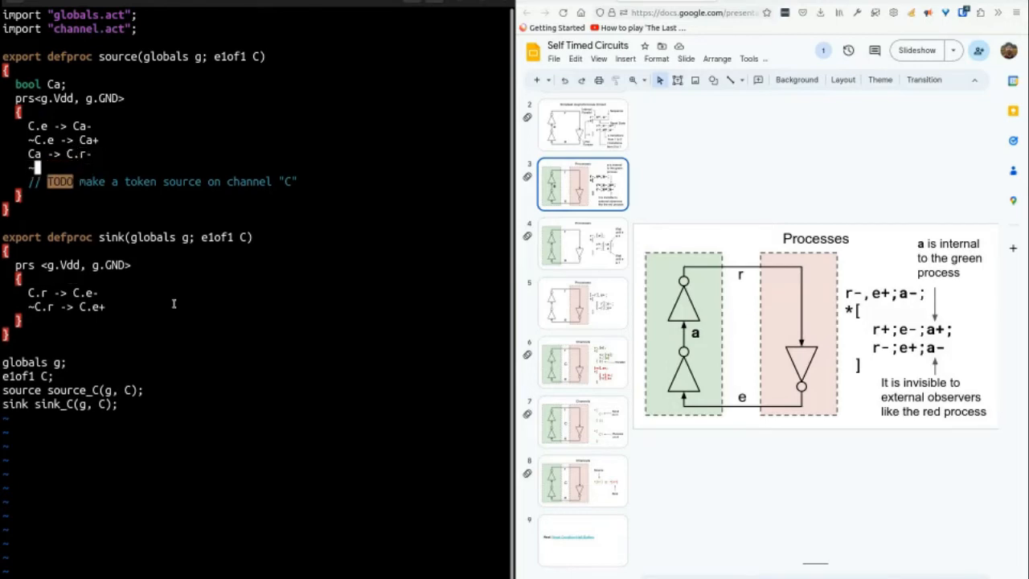
pyautogui.write('~Ca -> C.e')
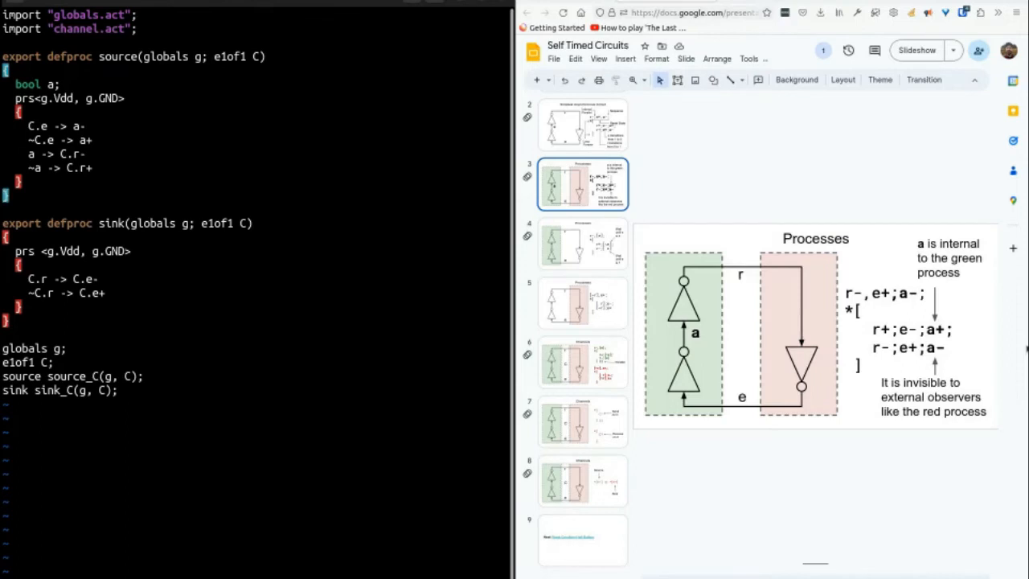
pyautogui.moveTo(375, 218)
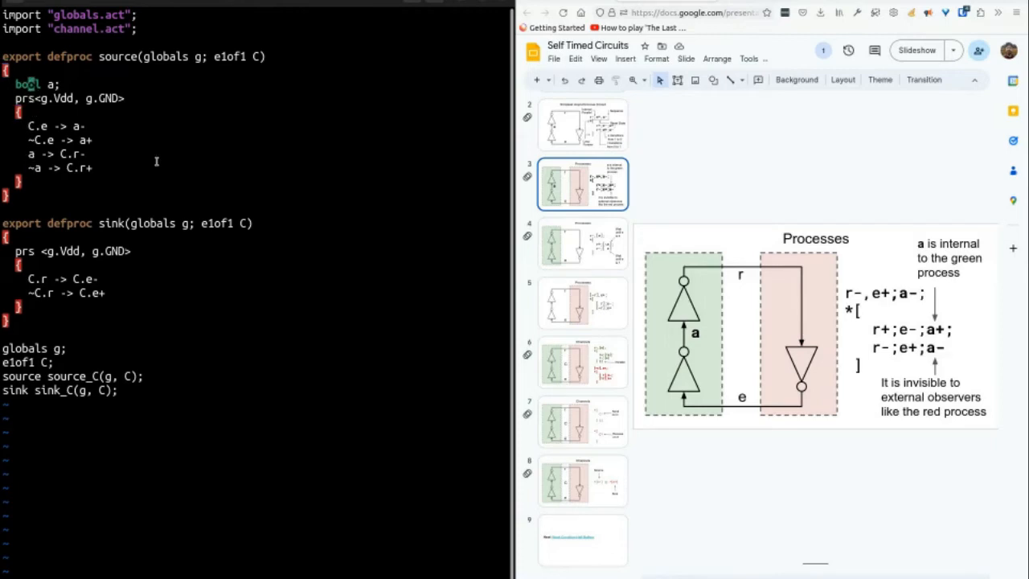
# Step: Add ~a -> C.r+, rename Ca to a, and delete the TODO comment lines
pyautogui.tripleClick(129, 57)
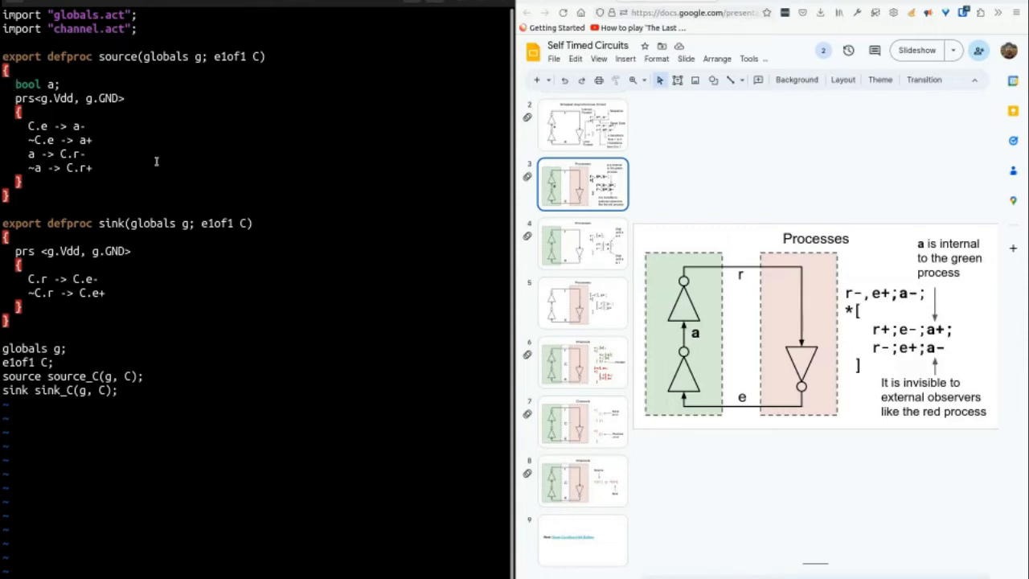
pyautogui.click(12, 84)
pyautogui.write('make')
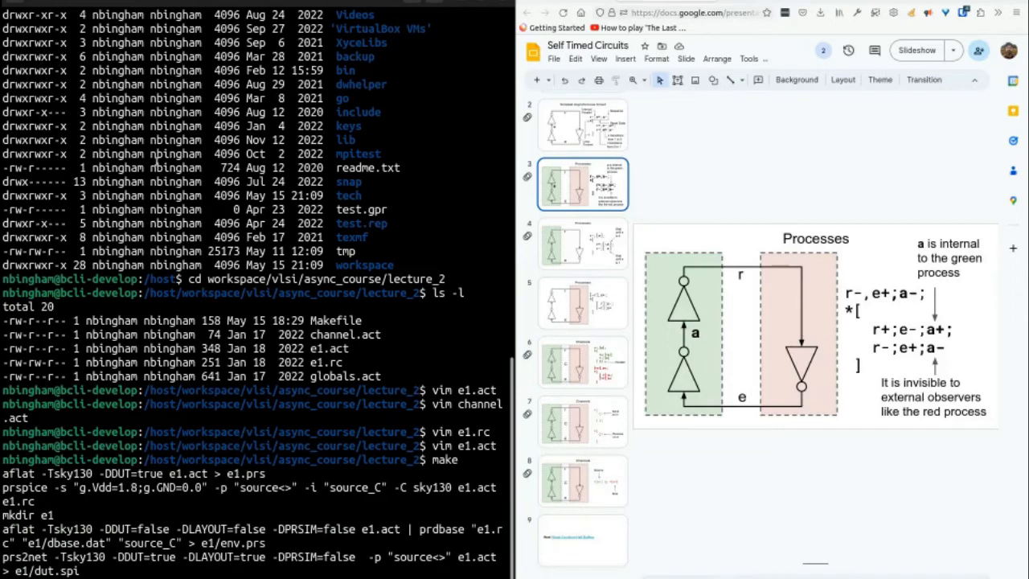
# Step: Run make on e1.act and scroll through the flattened production-rule output
pyautogui.scroll(-3)
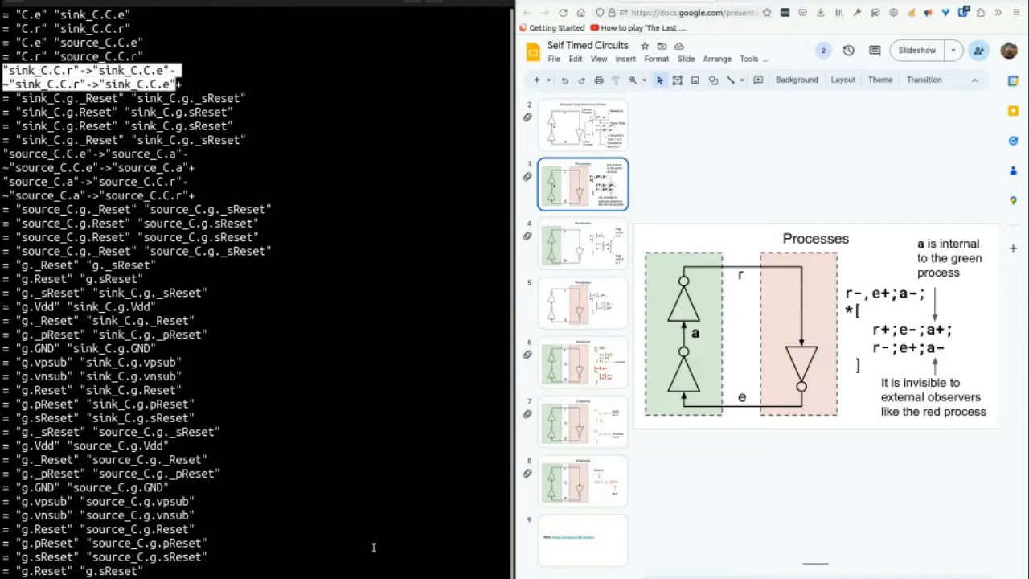
# Step: Review the sink_C and source_C production rules in e1.prs, then quit Vim
pyautogui.click(60, 153)
pyautogui.write('source e1.rc')
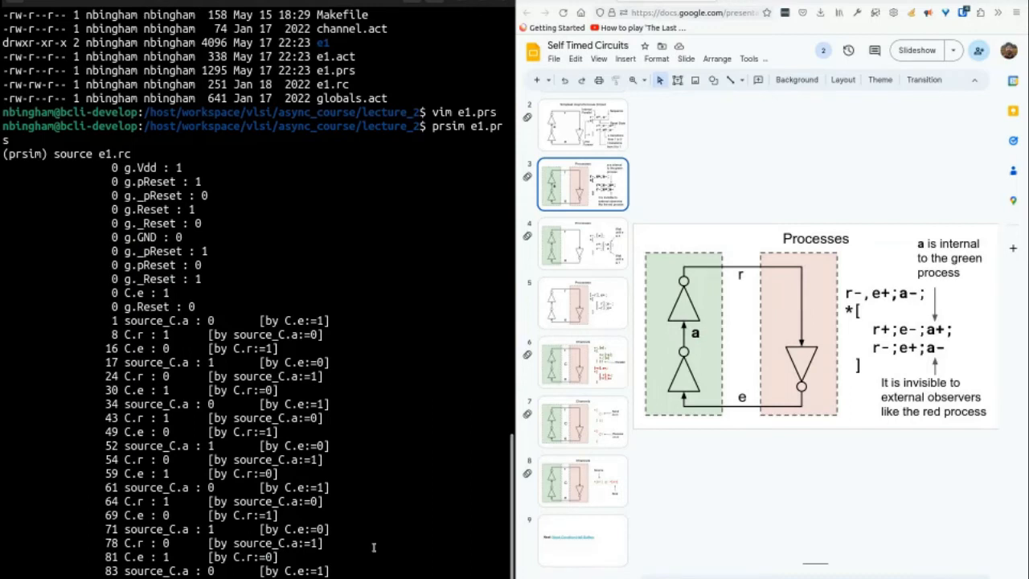
# Step: Run prsim e1.prs with source e1.rc and scroll through the C.r/C.e transitions
pyautogui.scroll(-3)
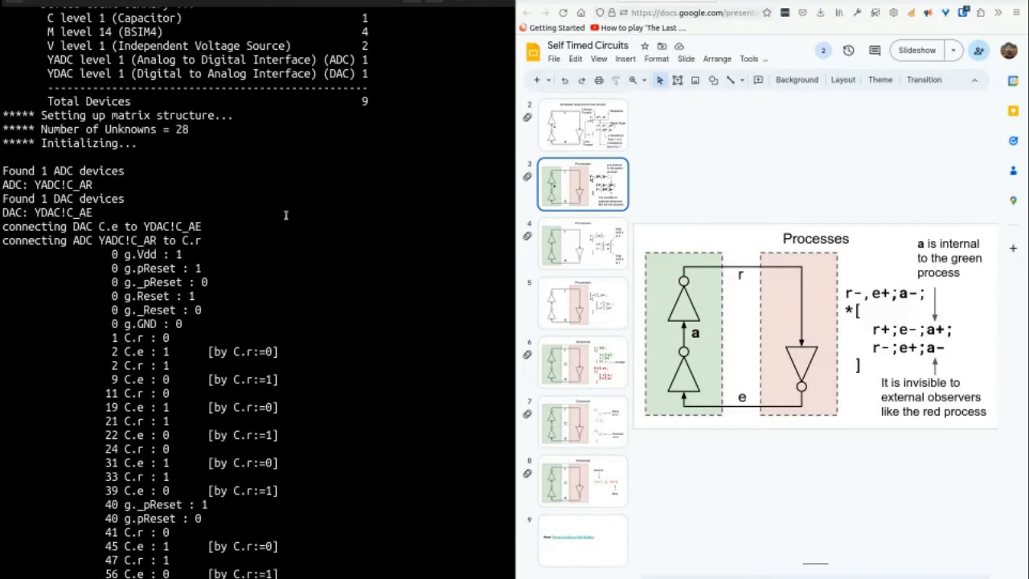
# Step: Scroll through the mixed-signal C.r/C.e transitions, quit prsim, and list the e1 folder
pyautogui.scroll(-3)
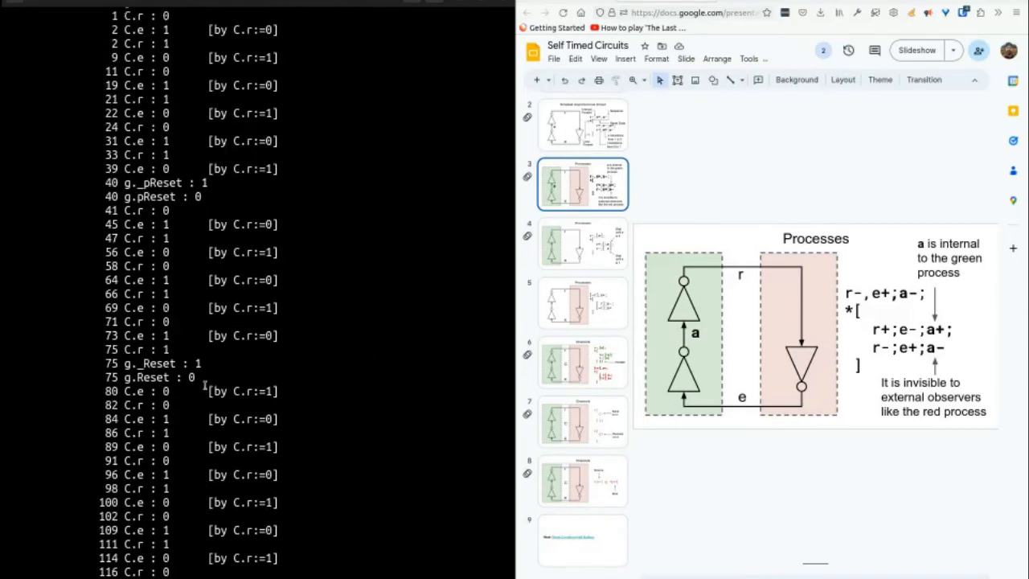
pyautogui.scroll(-3)
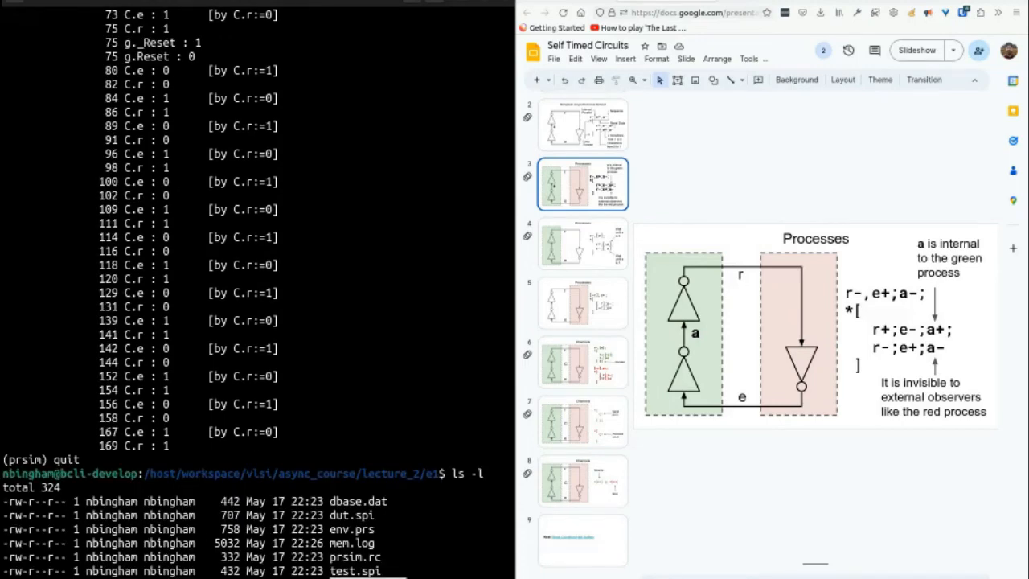
pyautogui.scroll(-3)
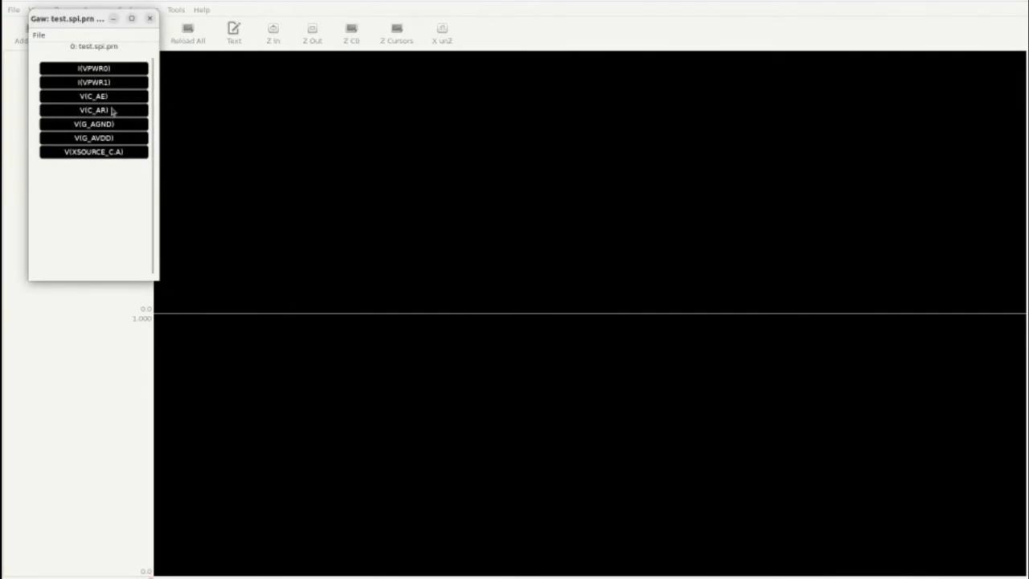
pyautogui.moveTo(340, 115)
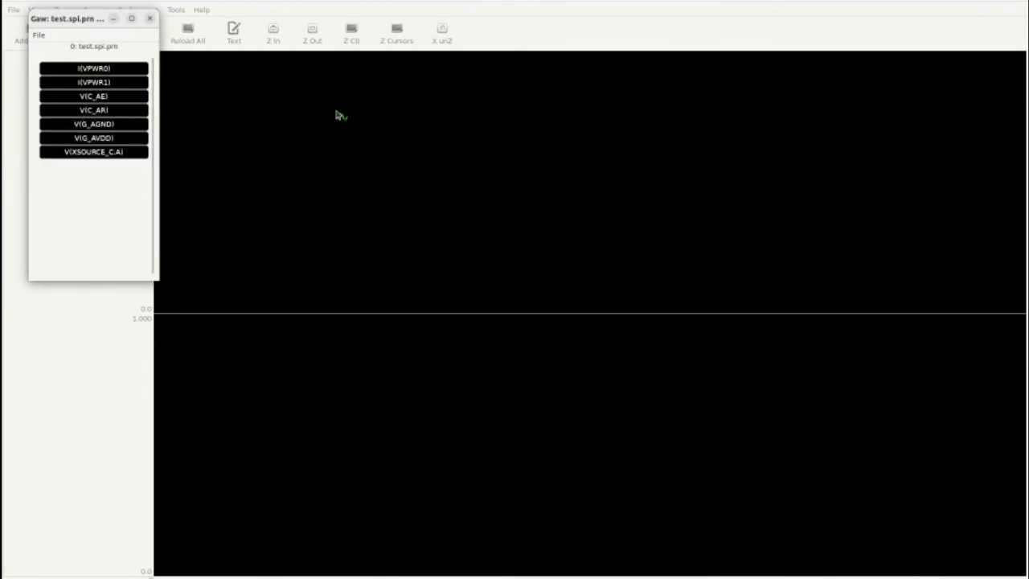
# Step: Plot V(C_AR), V(C_AE) and V(XSOURCE_C.A), close the signal list, and zoom in
pyautogui.click(93, 96)
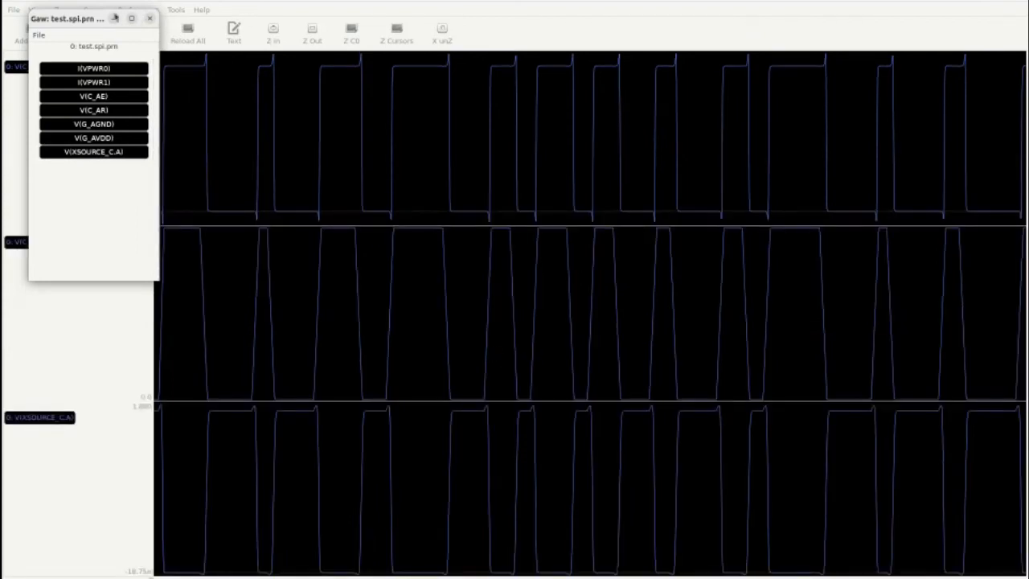
pyautogui.click(150, 18)
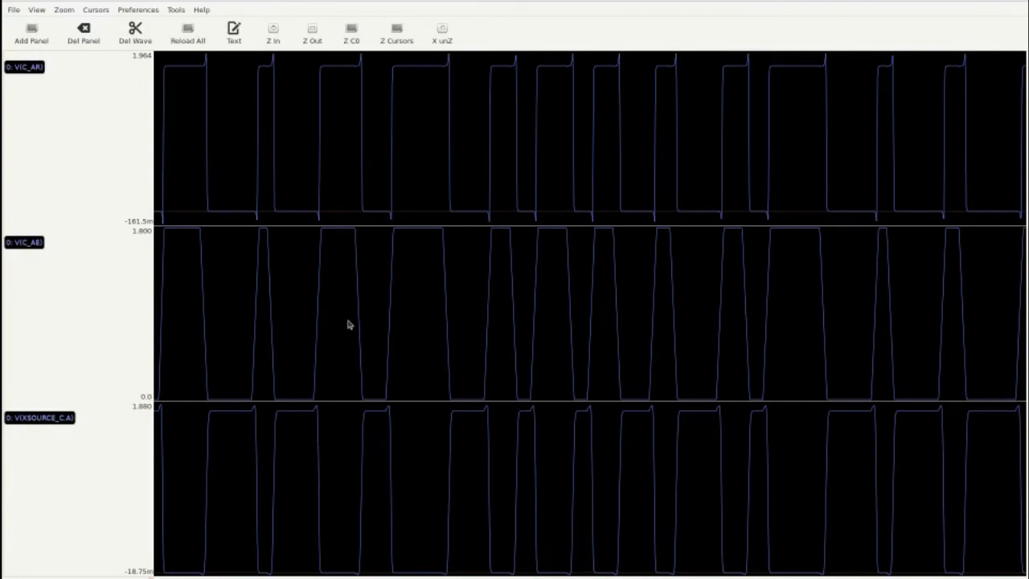
pyautogui.moveTo(271, 294)
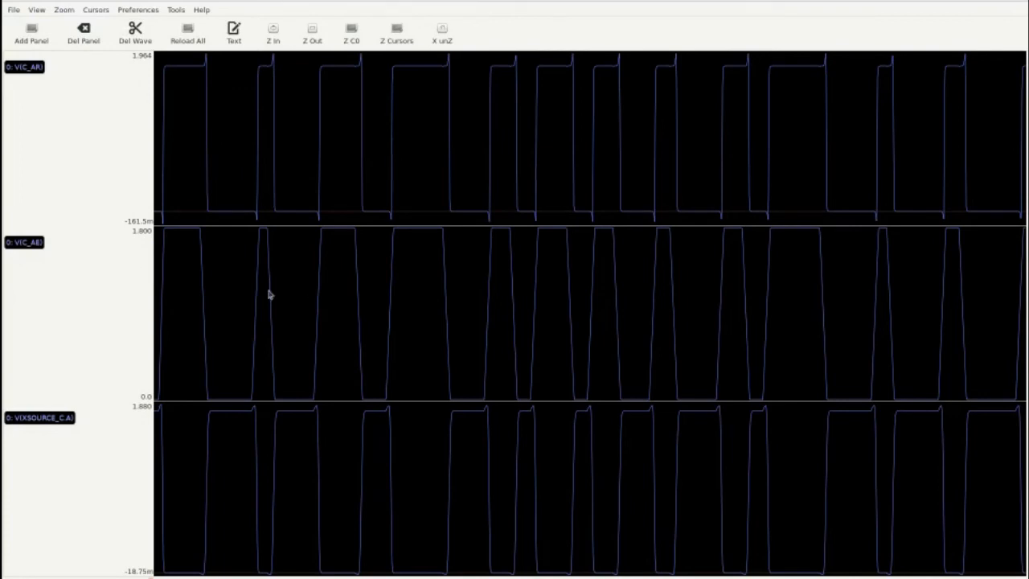
pyautogui.moveTo(368, 295)
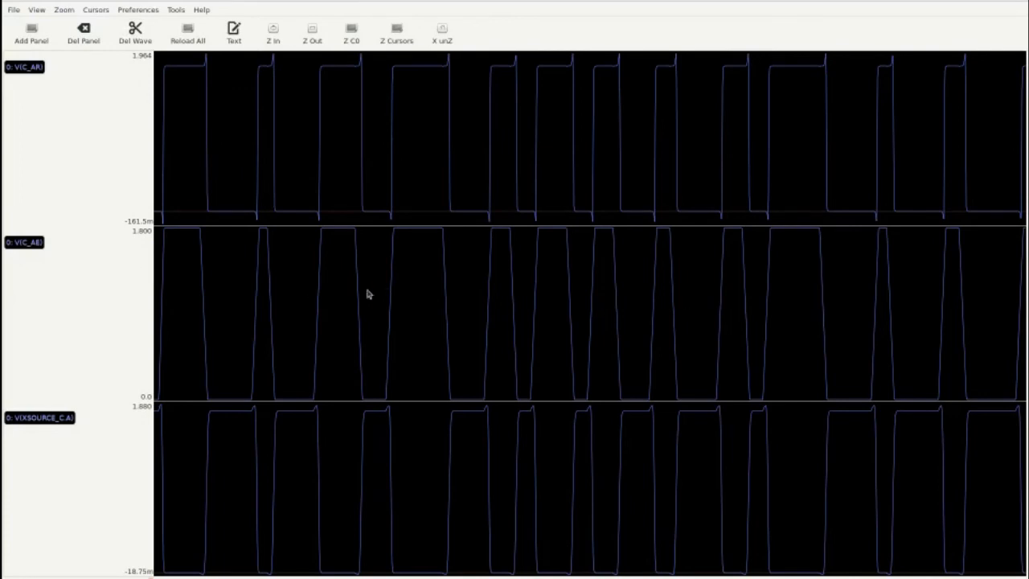
pyautogui.moveTo(306, 300)
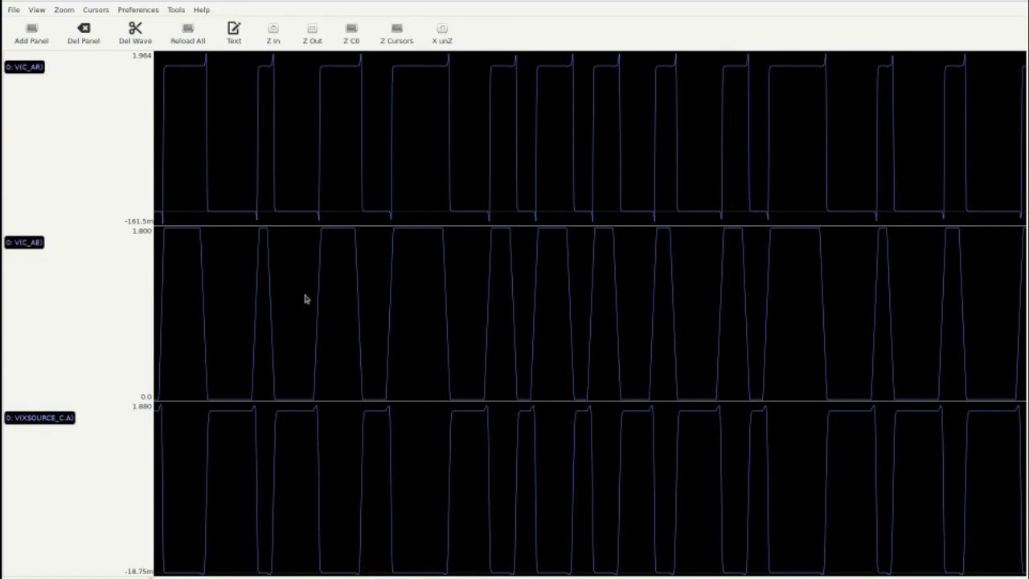
pyautogui.moveTo(265, 393)
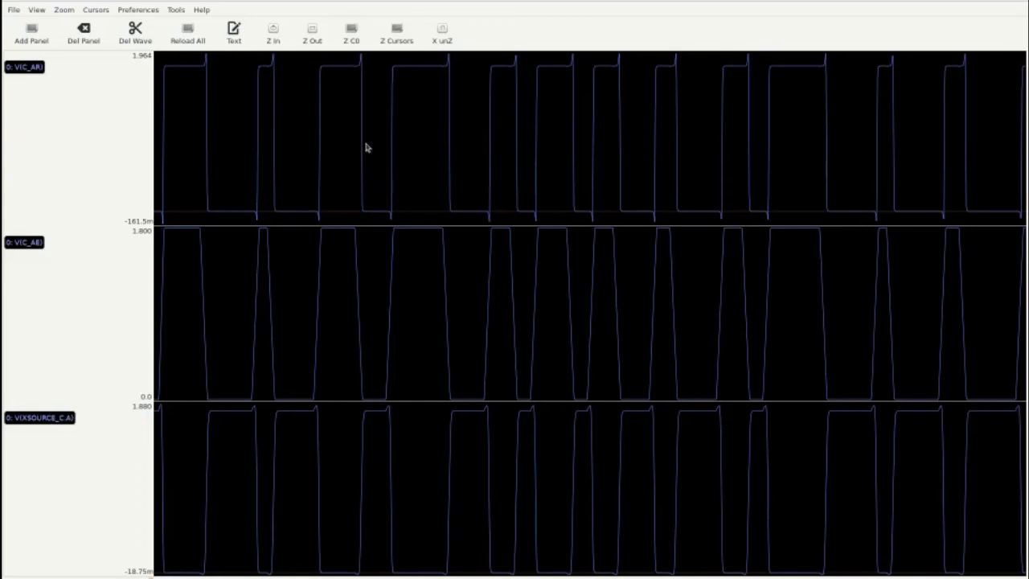
pyautogui.moveTo(486, 215)
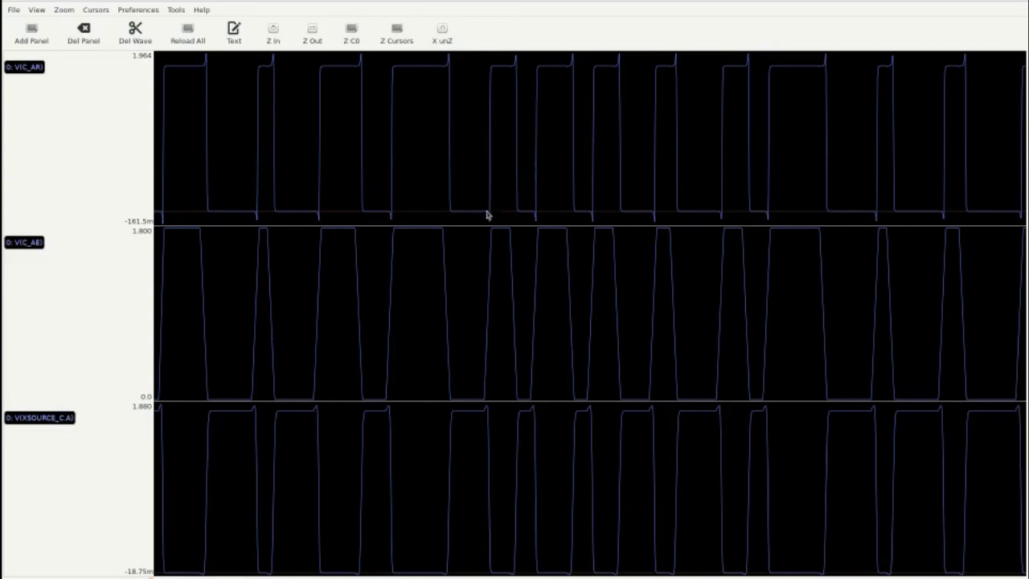
pyautogui.moveTo(515, 72)
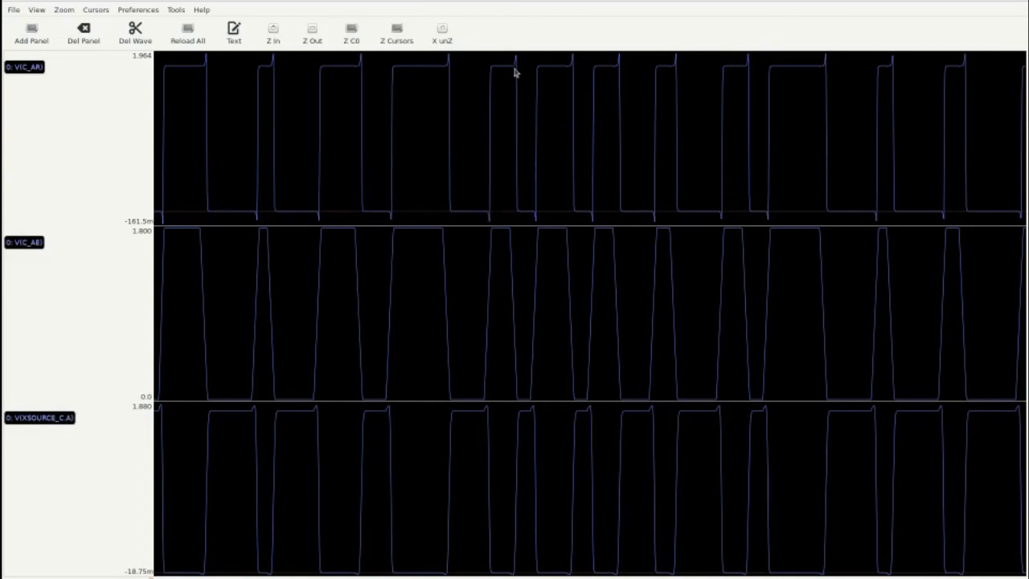
pyautogui.moveTo(437, 183)
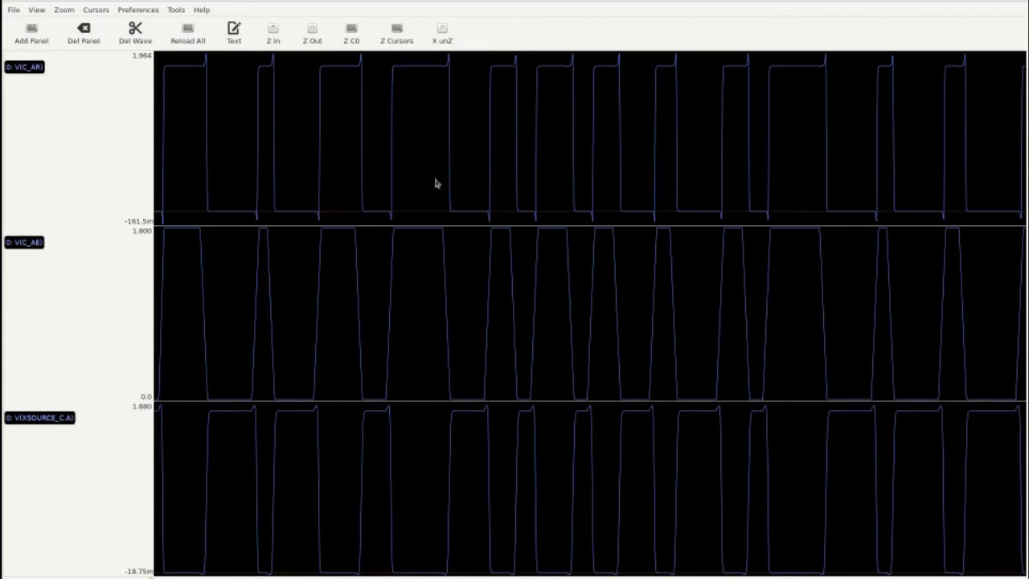
pyautogui.moveTo(523, 72)
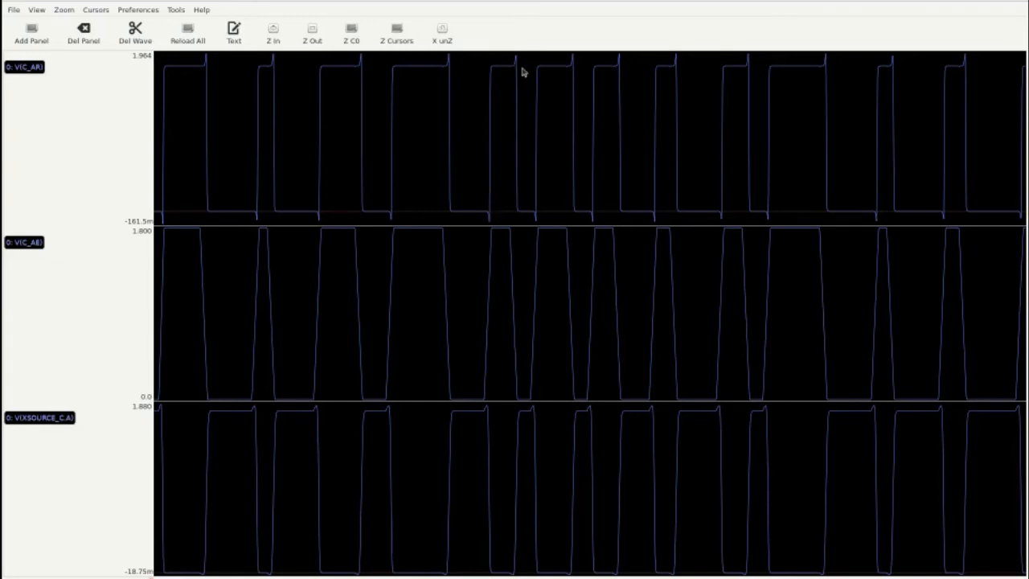
pyautogui.moveTo(499, 260)
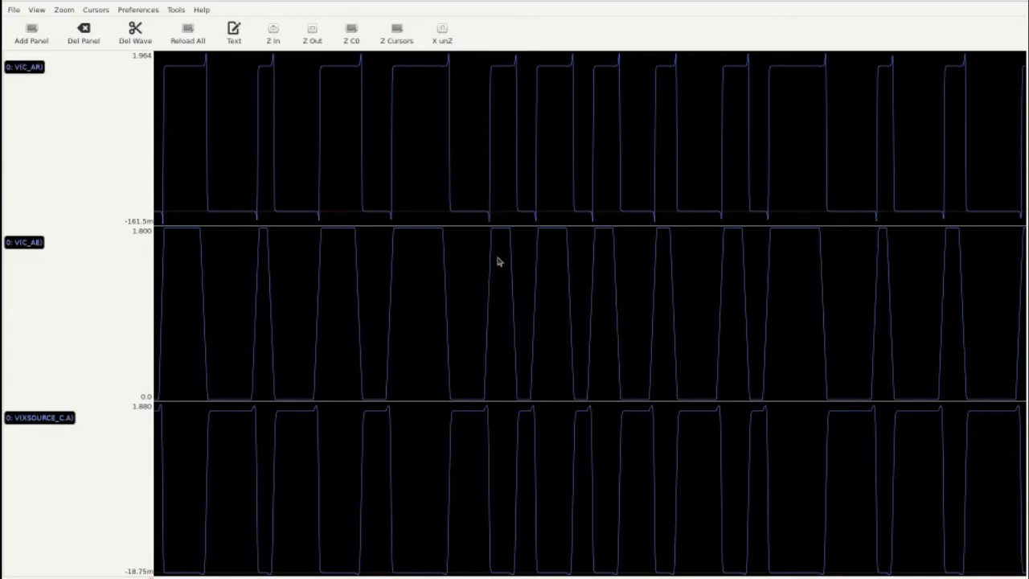
pyautogui.moveTo(501, 153)
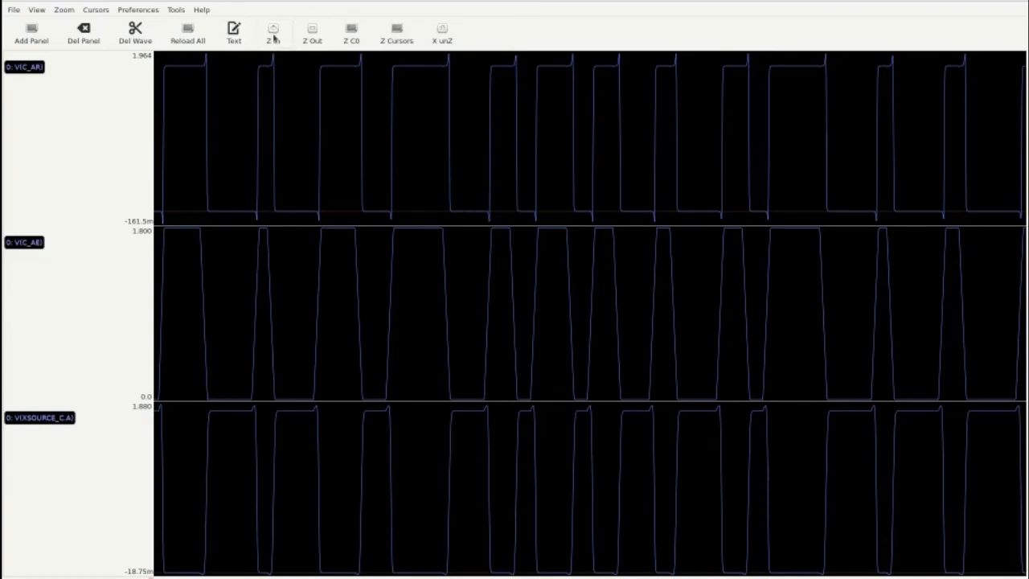
pyautogui.click(273, 32)
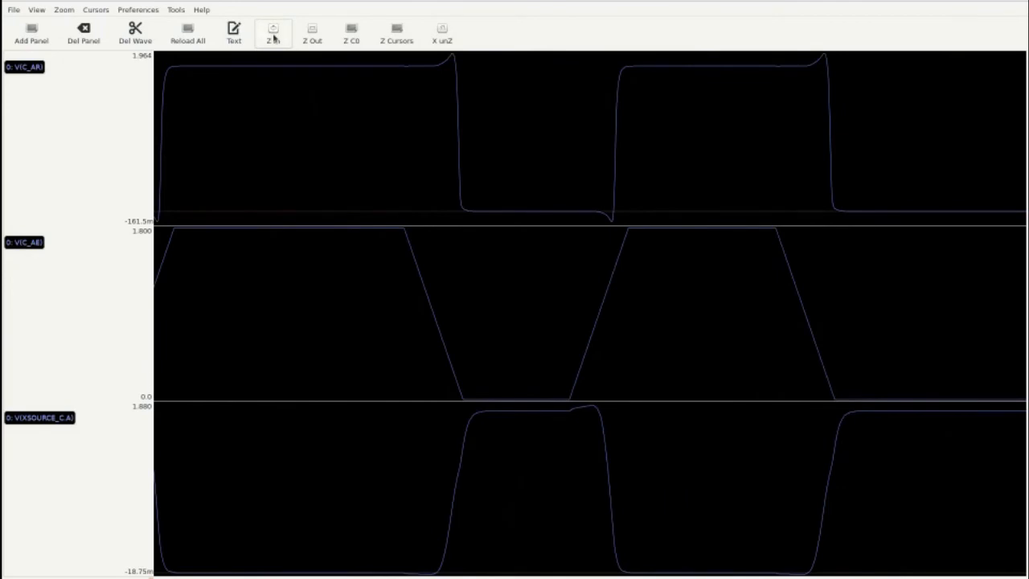
pyautogui.moveTo(536, 70)
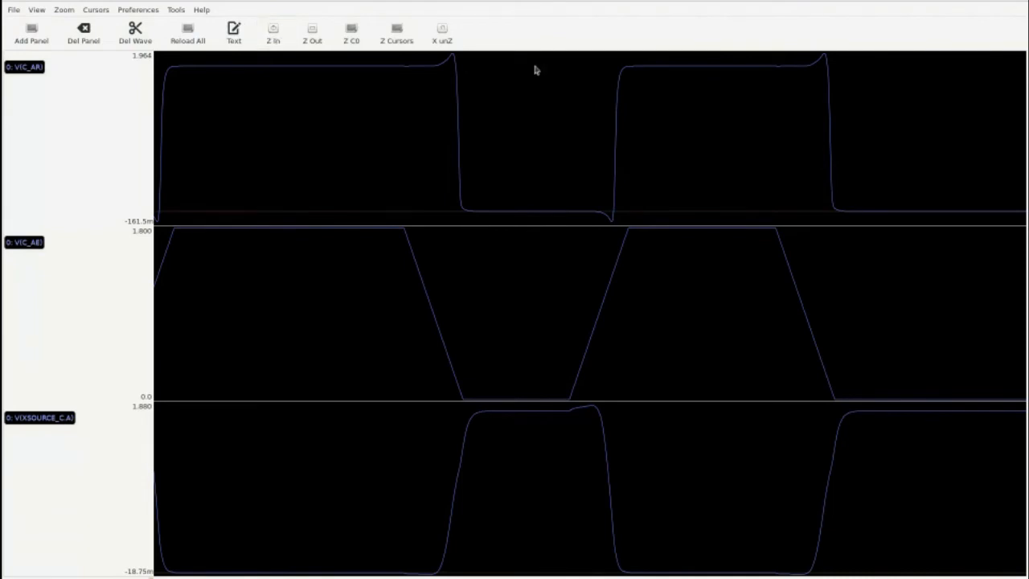
pyautogui.moveTo(1023, 140)
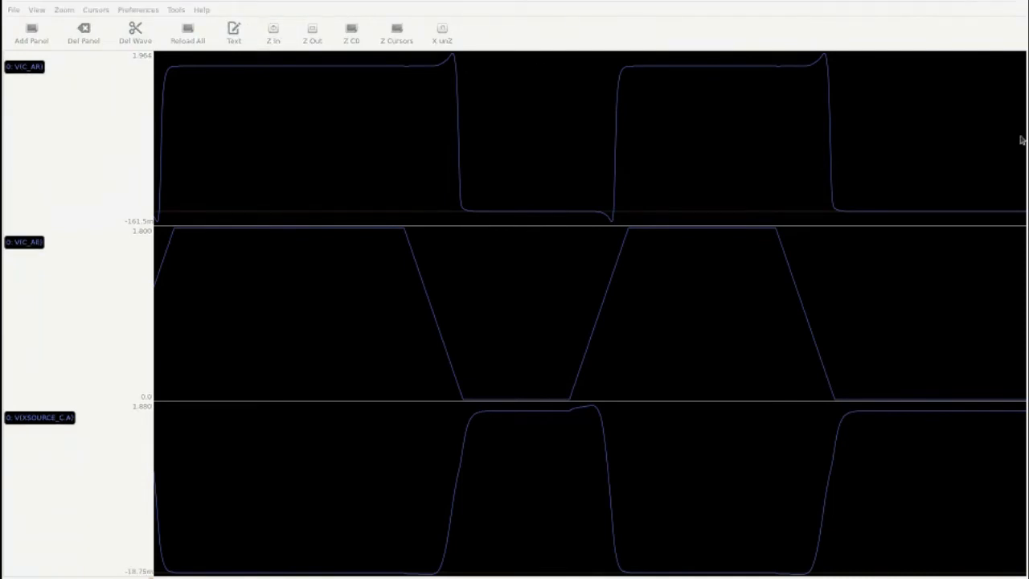